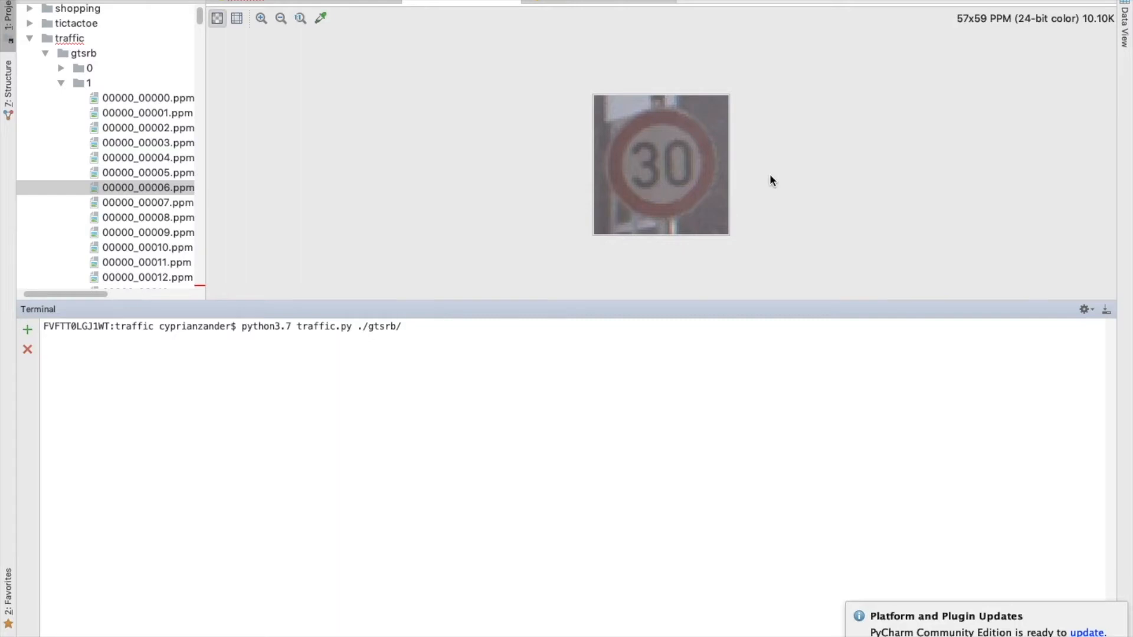
- Collapse folders 1 and 2, preview folder 14's first image (a stop sign), collapse gtsrb
{"action": "left_click", "coordinate": [61, 82]}
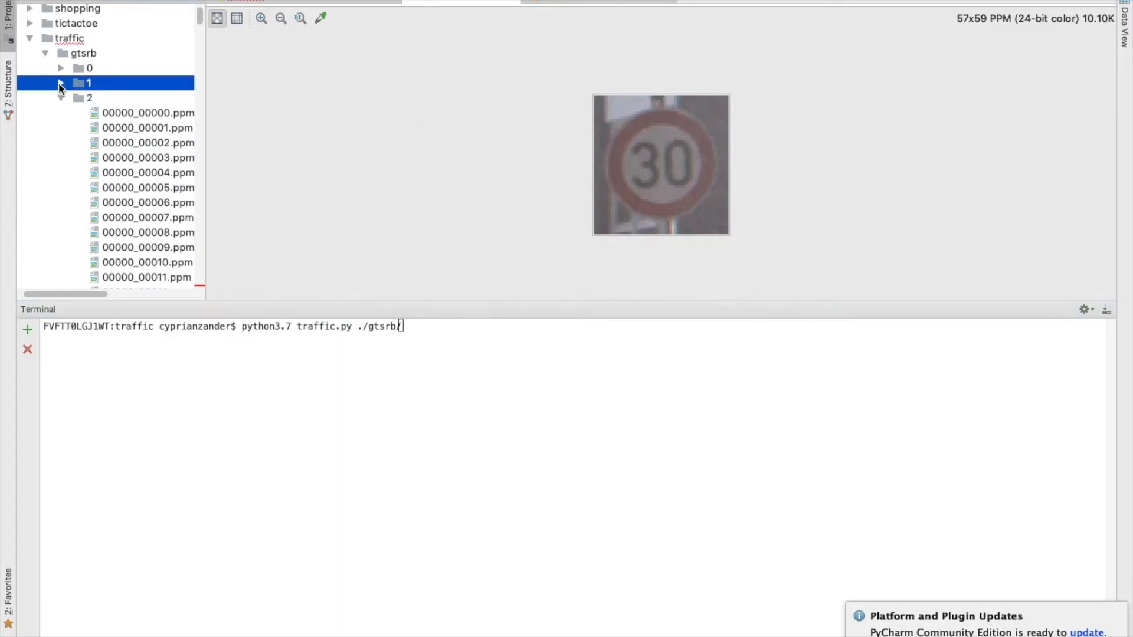
{"action": "left_click", "coordinate": [61, 83]}
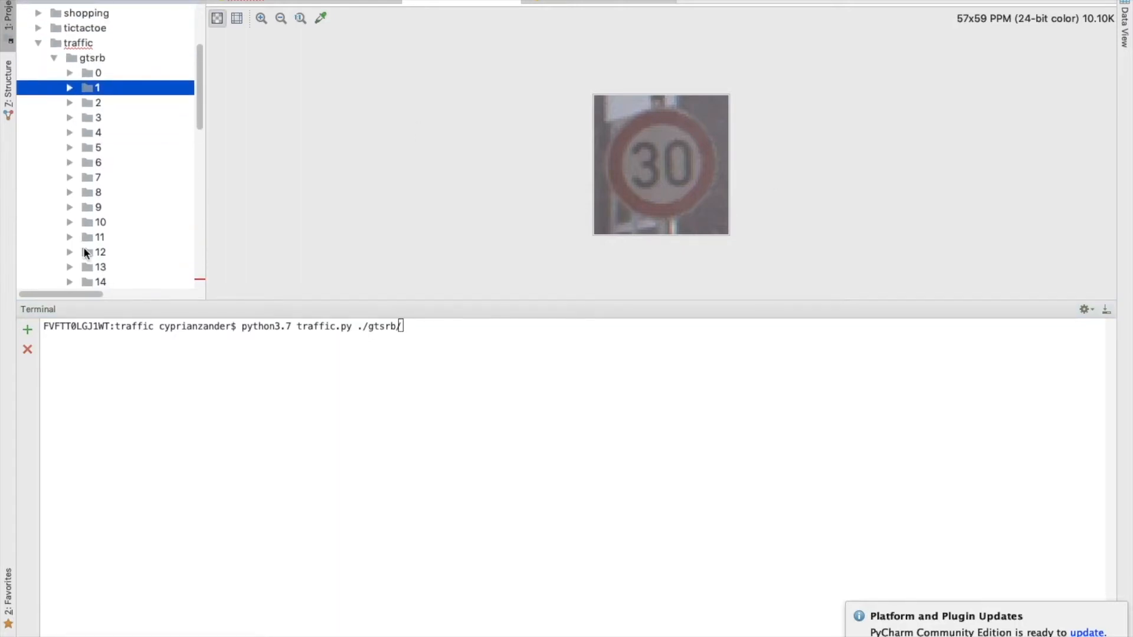
{"action": "mouse_move", "coordinate": [534, 213]}
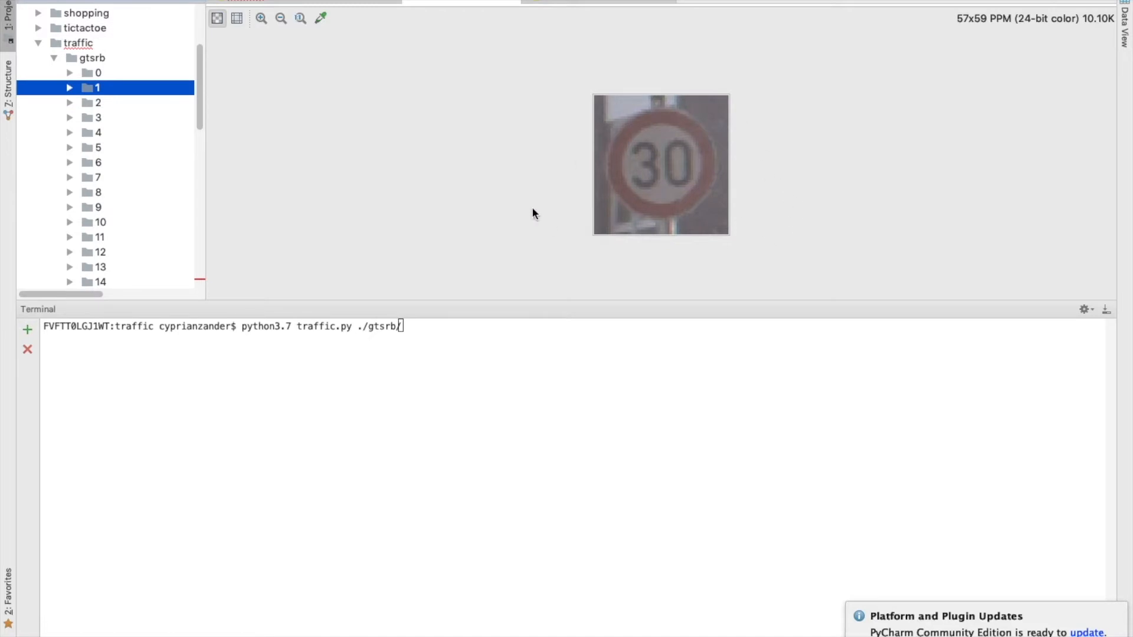
{"action": "mouse_move", "coordinate": [505, 103]}
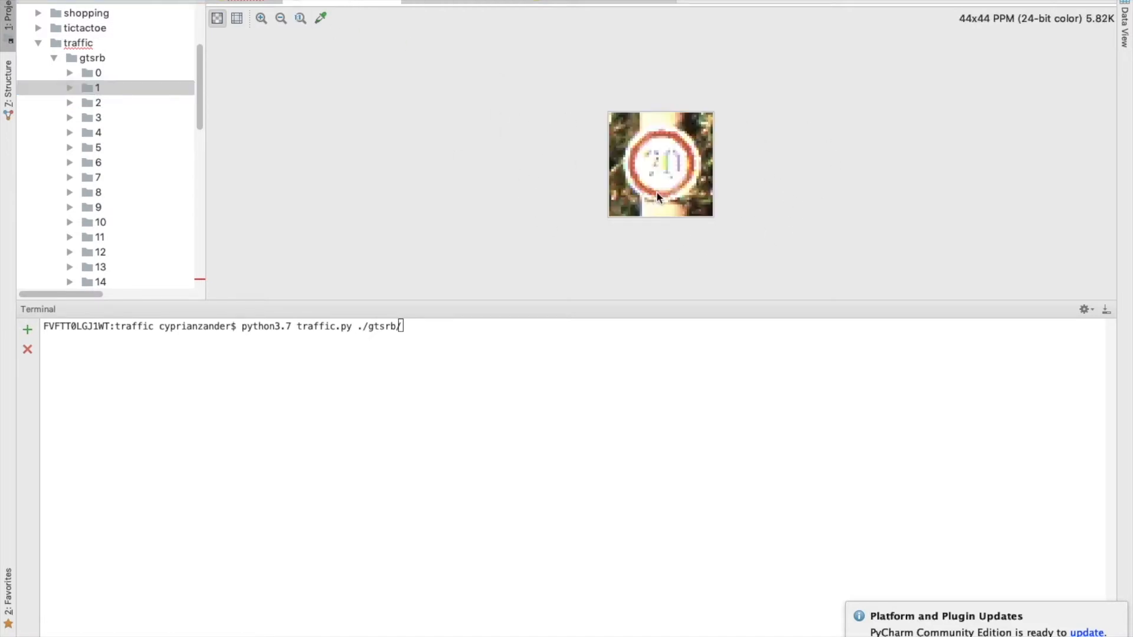
{"action": "left_click", "coordinate": [260, 18]}
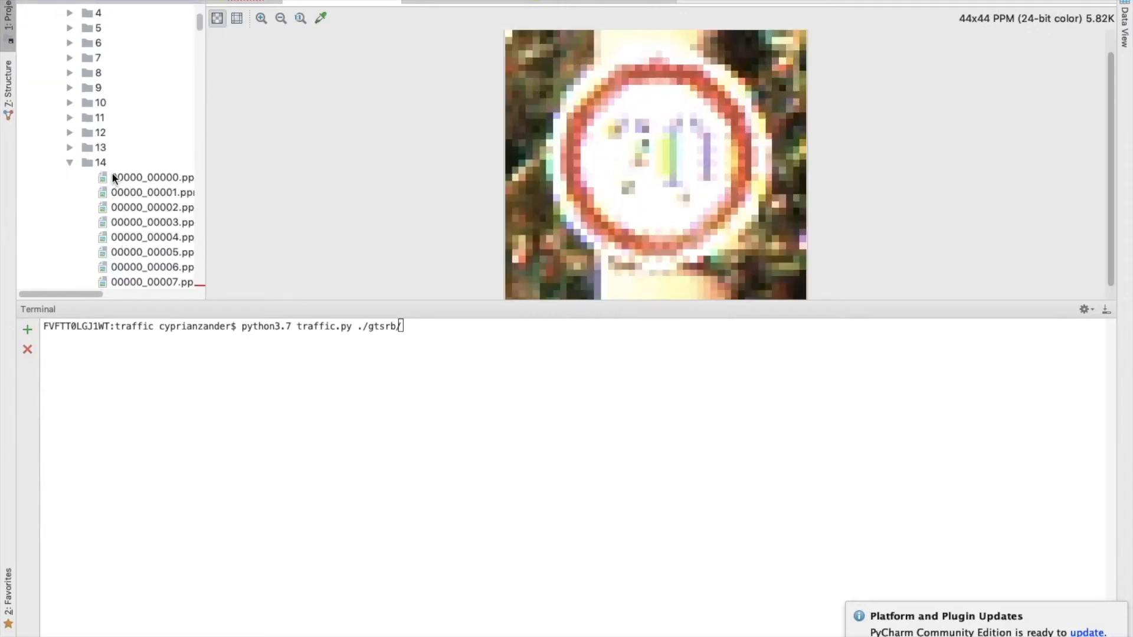
{"action": "left_click", "coordinate": [152, 177]}
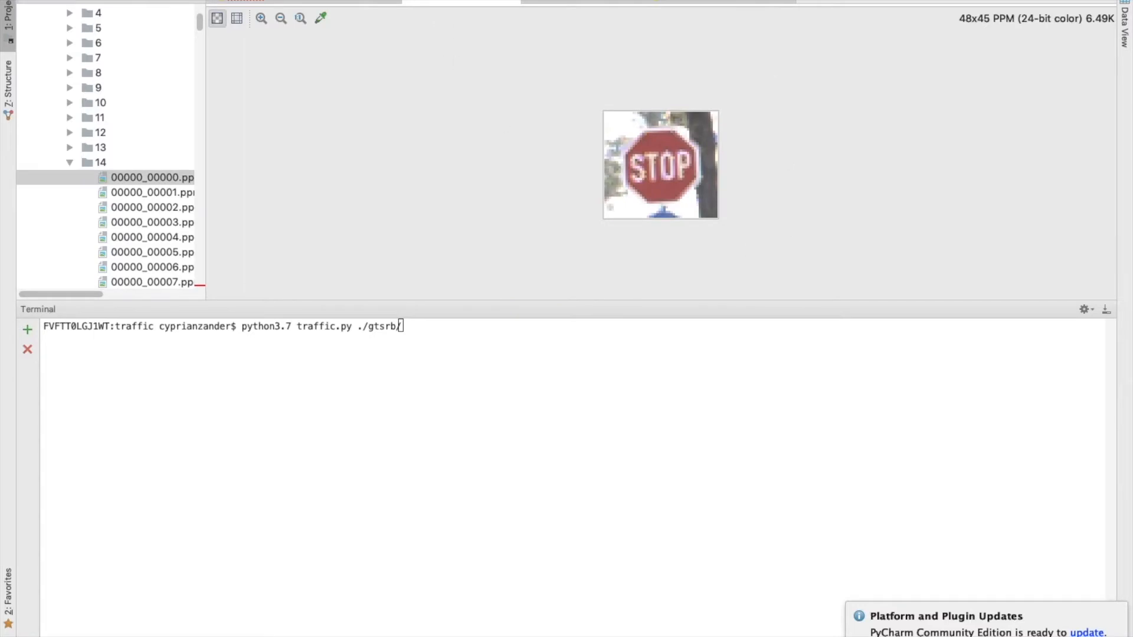
{"action": "left_click", "coordinate": [71, 161]}
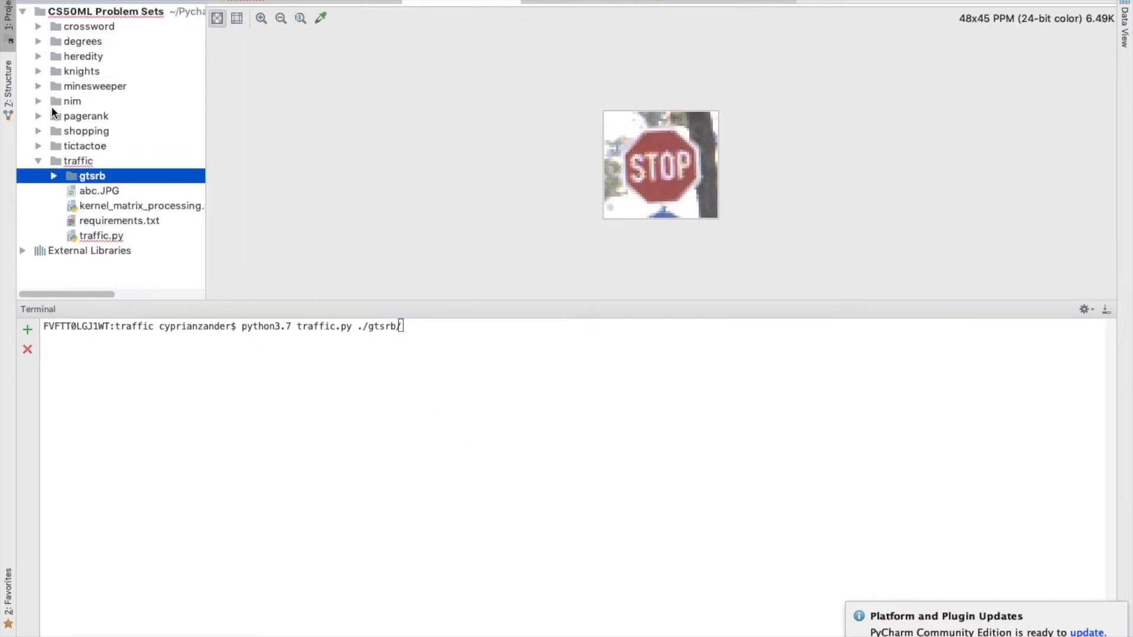
{"action": "mouse_move", "coordinate": [89, 245]}
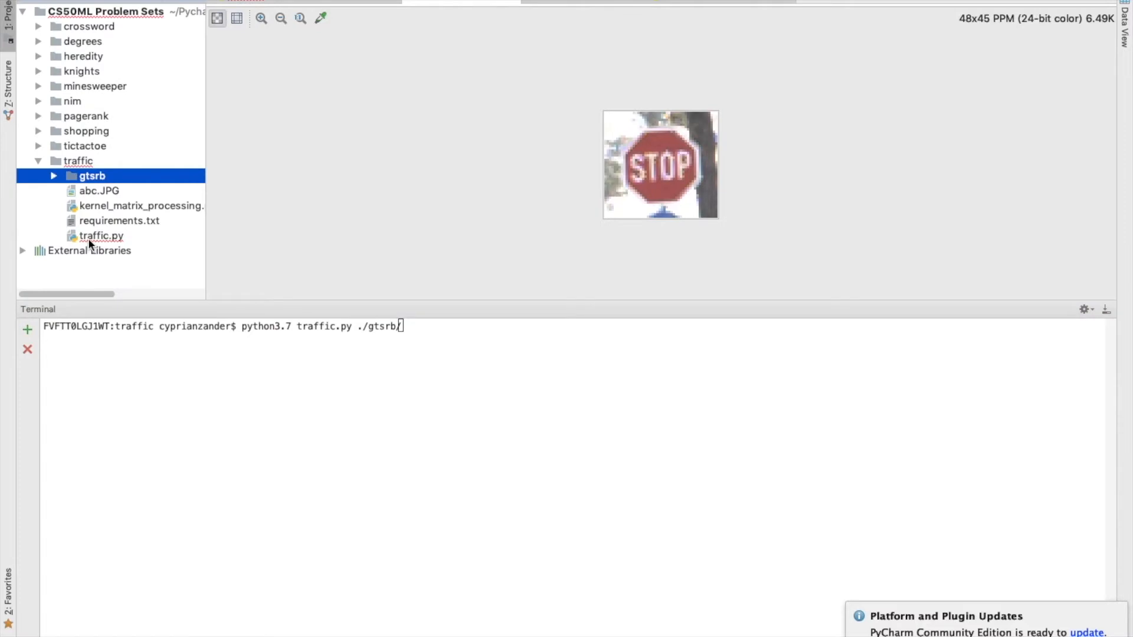
{"action": "mouse_move", "coordinate": [364, 292]}
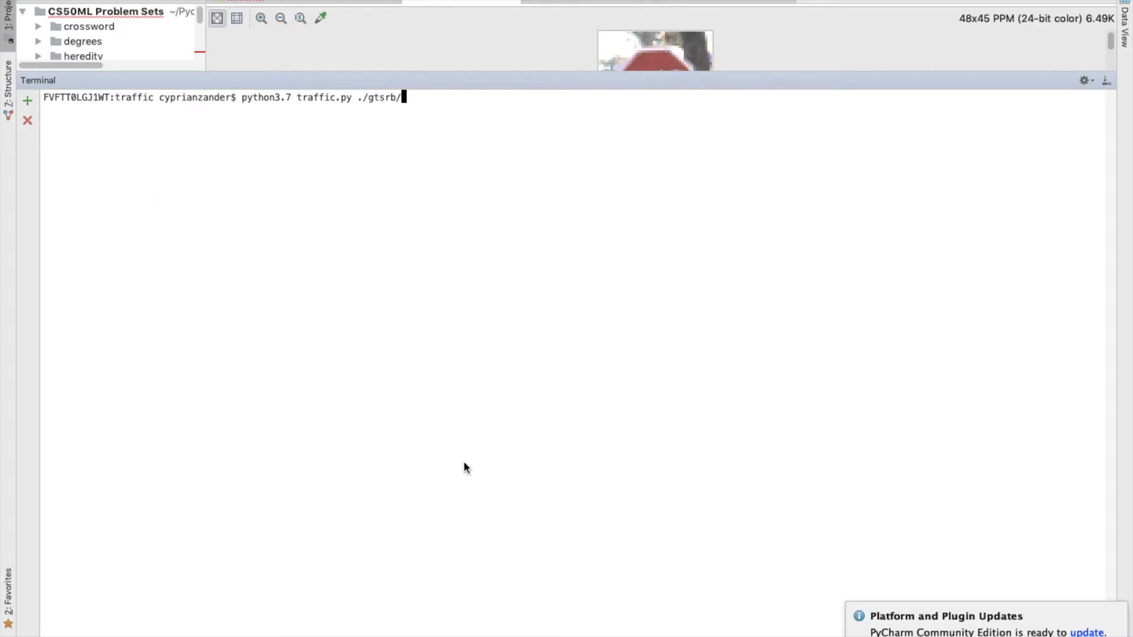
- Run python3.7 traffic.py ./gtsrb/ in the enlarged Terminal
{"action": "key", "text": "Return"}
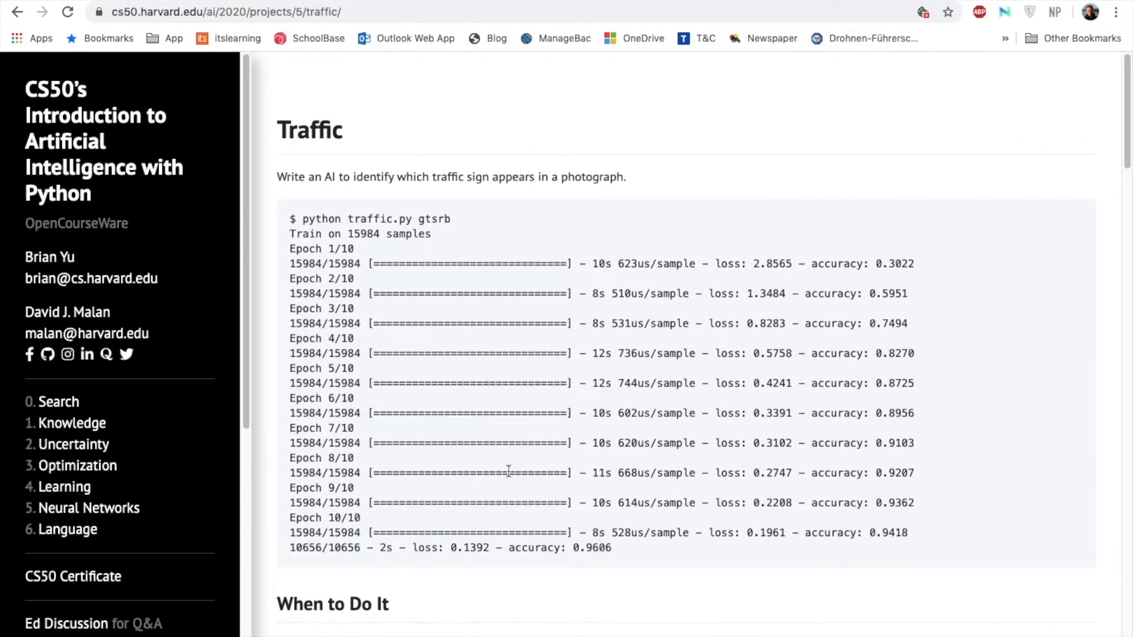
- Highlight the reference output's final accuracy 0.9606 and loss 0.1392 on the Traffic page
{"action": "scroll", "scroll_direction": "down", "scroll_amount": 3}
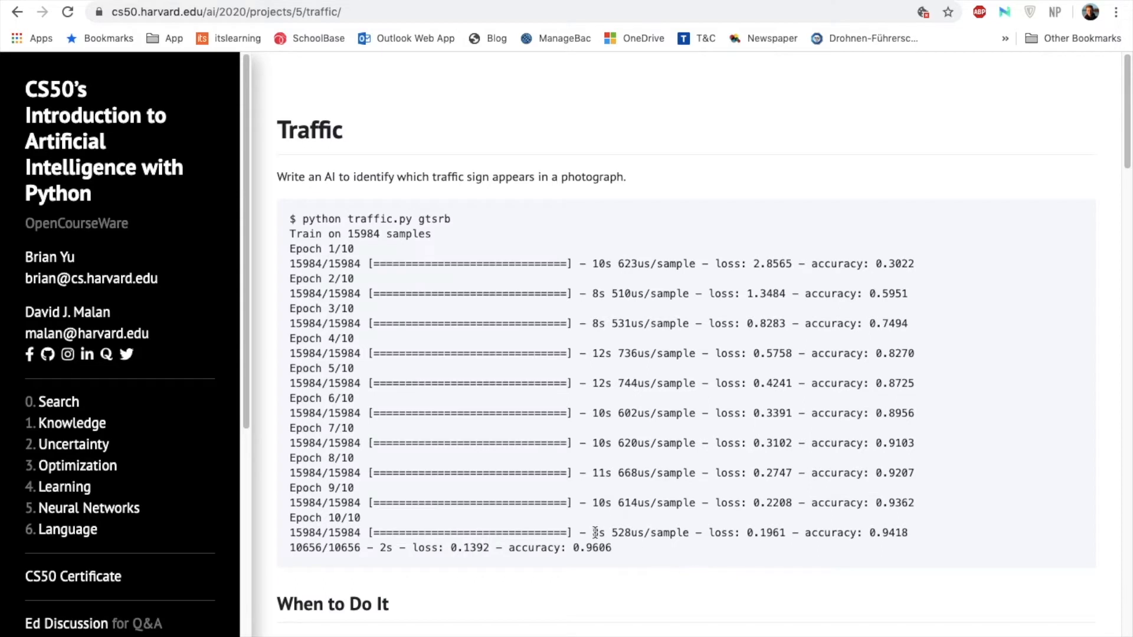
{"action": "double_click", "coordinate": [591, 547]}
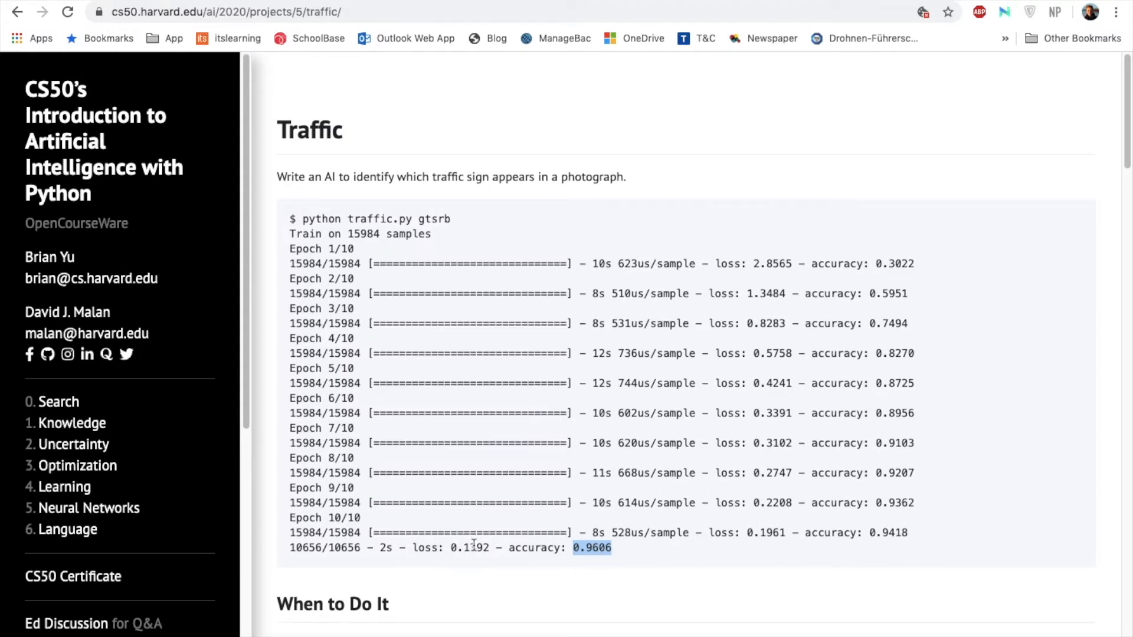
{"action": "double_click", "coordinate": [468, 547]}
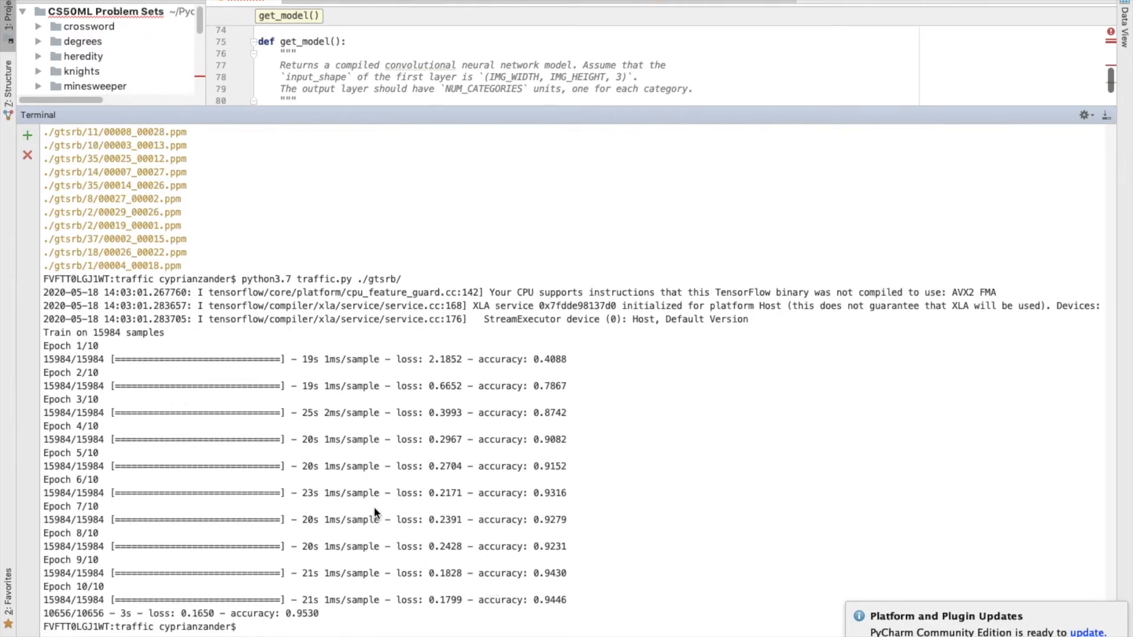
- Highlight the local run's final loss 0.1650 and test accuracy 0.9530 in the Terminal
{"action": "double_click", "coordinate": [309, 359]}
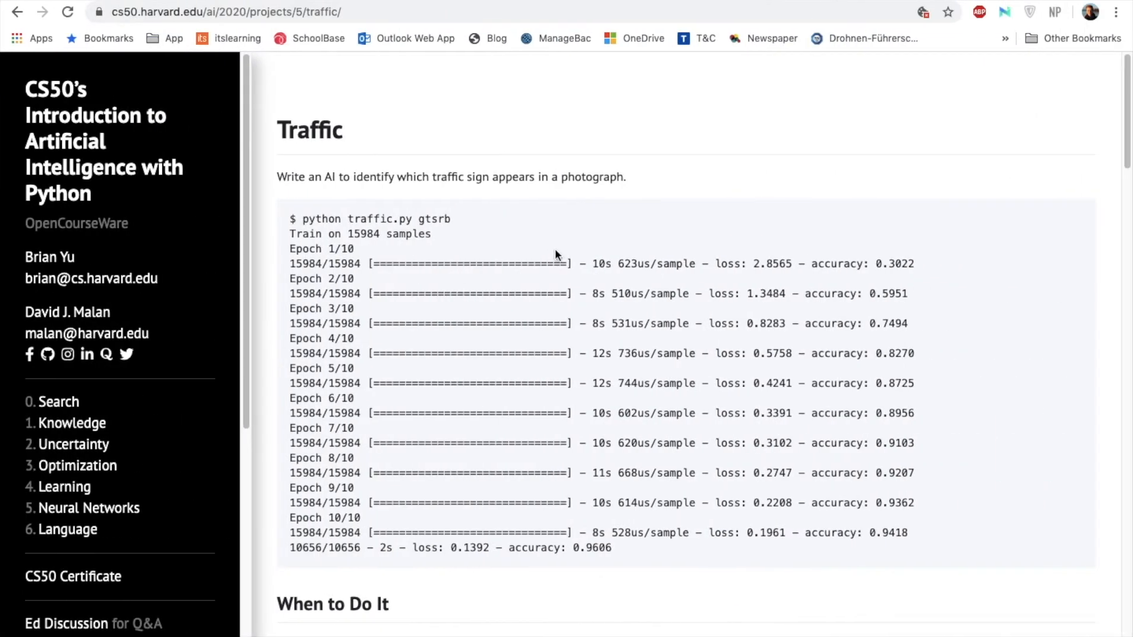
{"action": "mouse_move", "coordinate": [556, 287]}
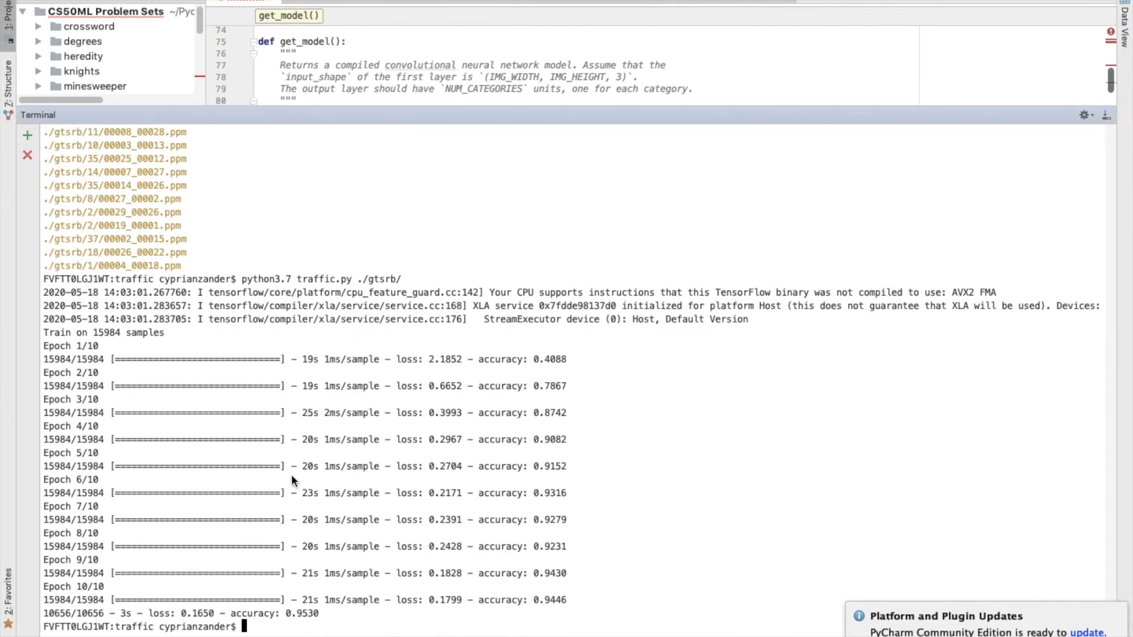
{"action": "mouse_move", "coordinate": [368, 528]}
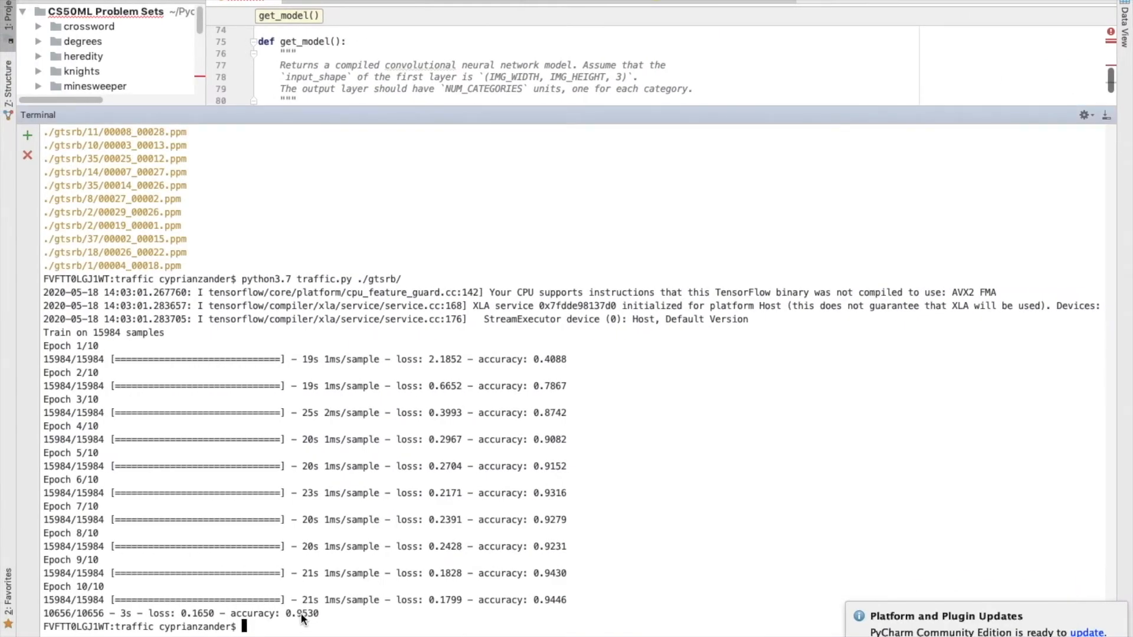
{"action": "double_click", "coordinate": [296, 613]}
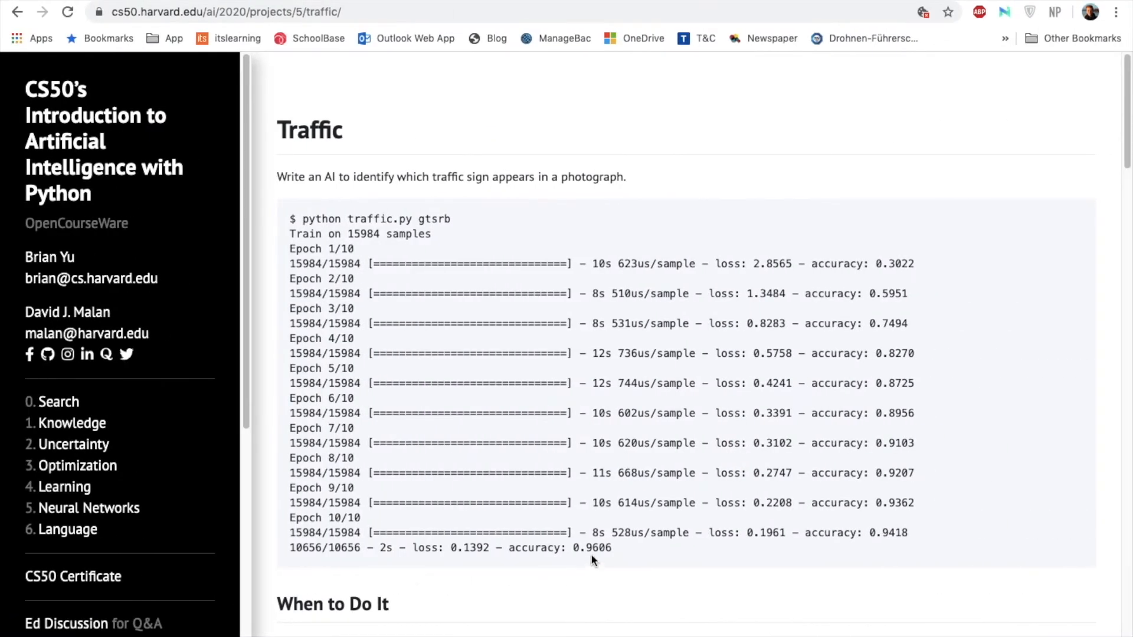
{"action": "mouse_move", "coordinate": [433, 574]}
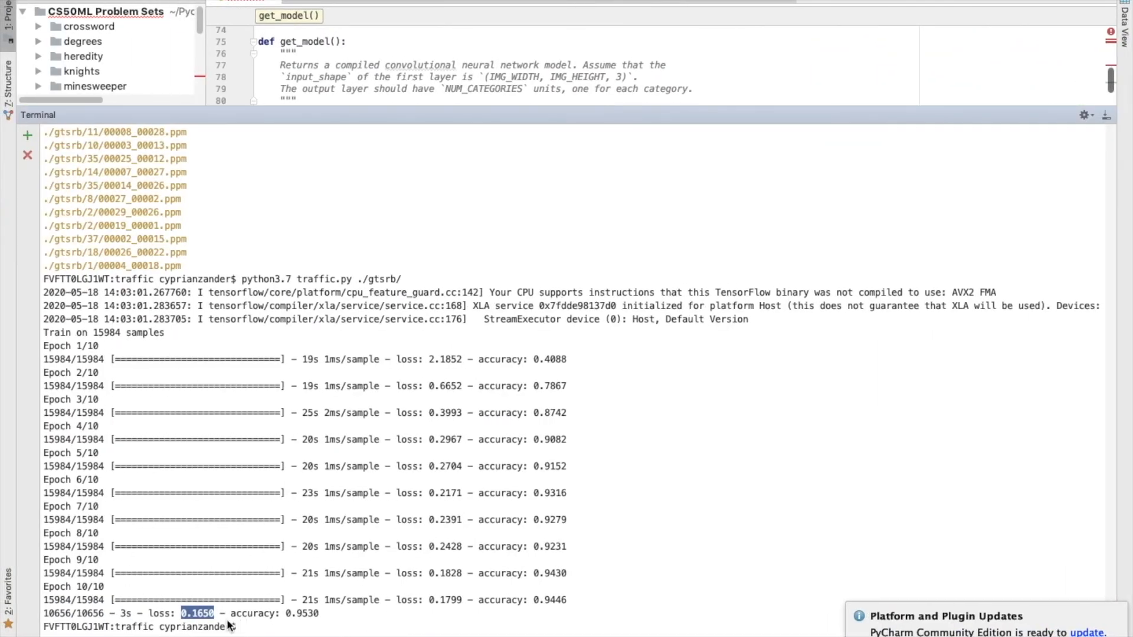
{"action": "mouse_move", "coordinate": [290, 576]}
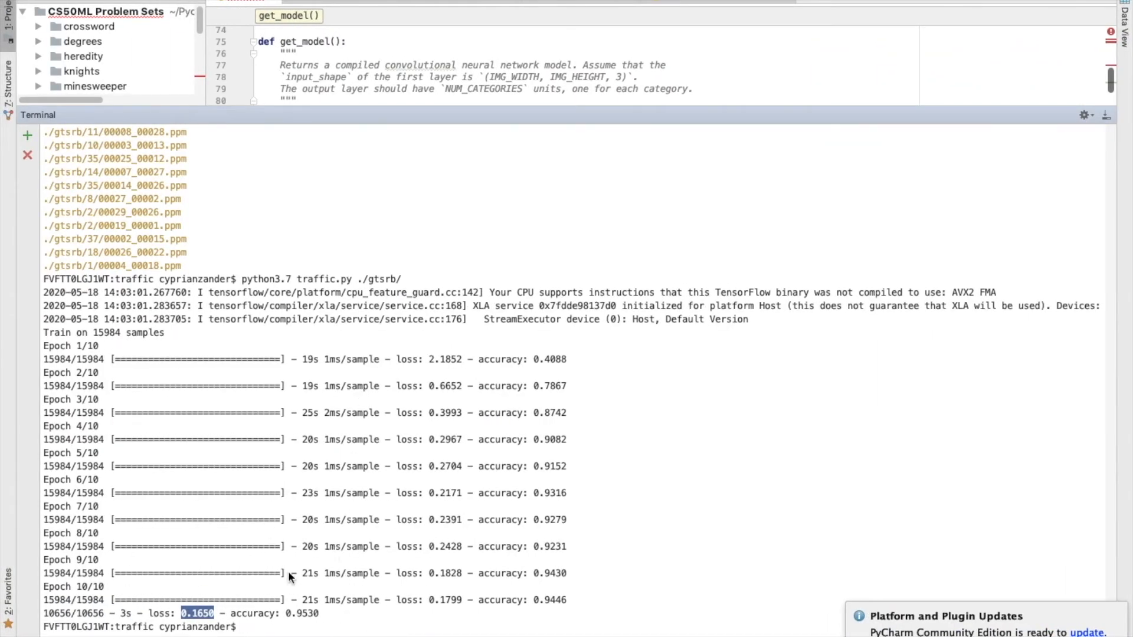
{"action": "mouse_move", "coordinate": [340, 581]}
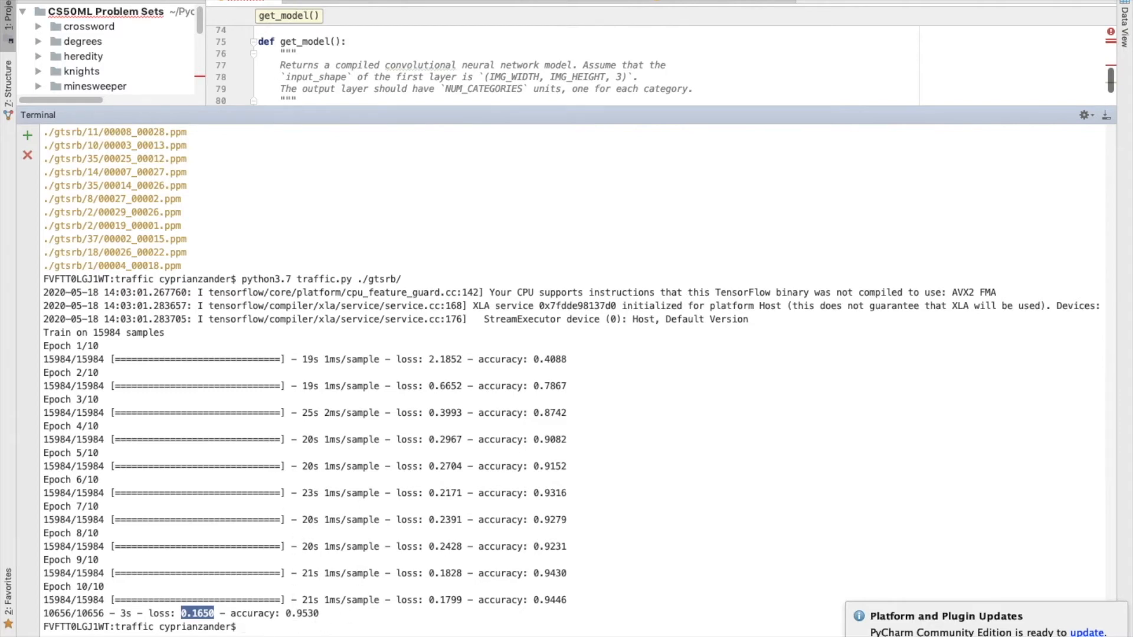
{"action": "mouse_move", "coordinate": [335, 618]}
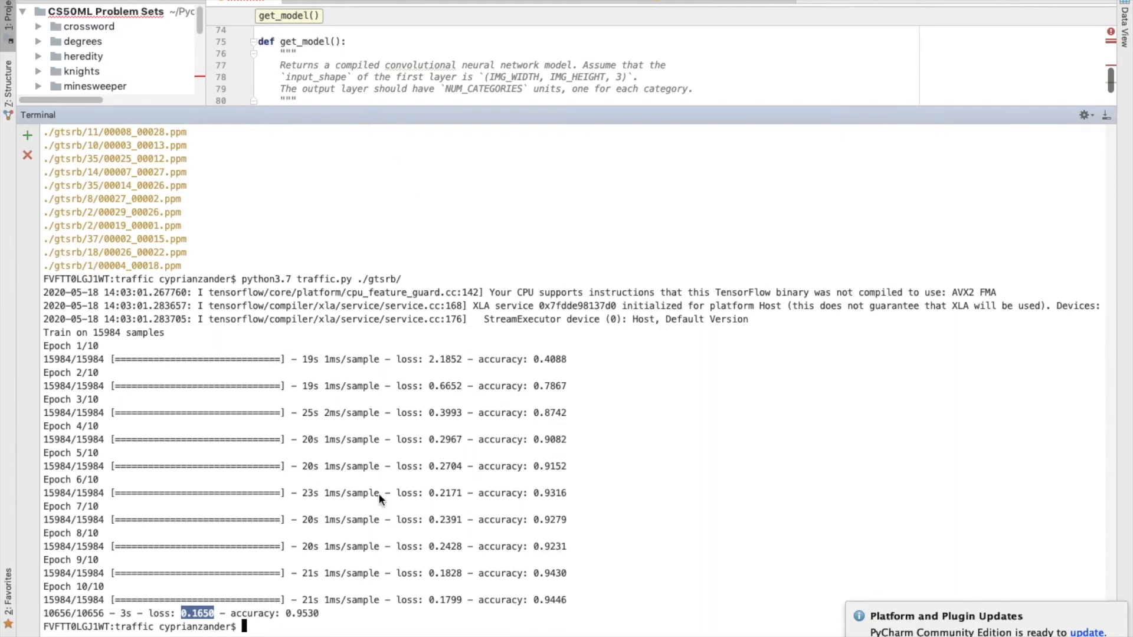
{"action": "mouse_move", "coordinate": [454, 441]}
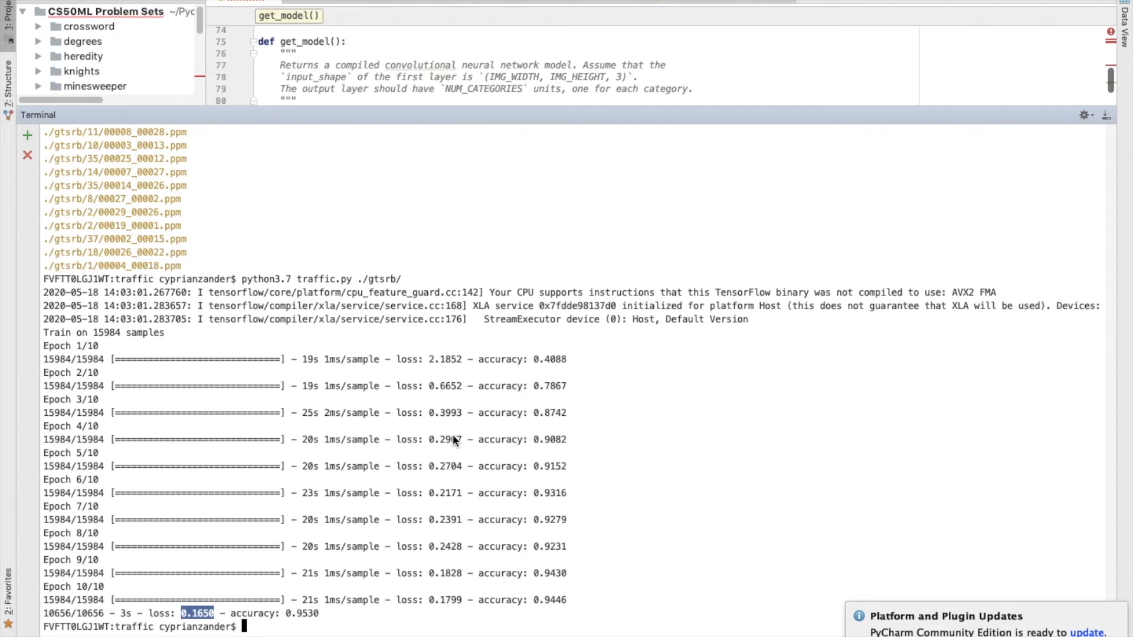
{"action": "mouse_move", "coordinate": [496, 630]}
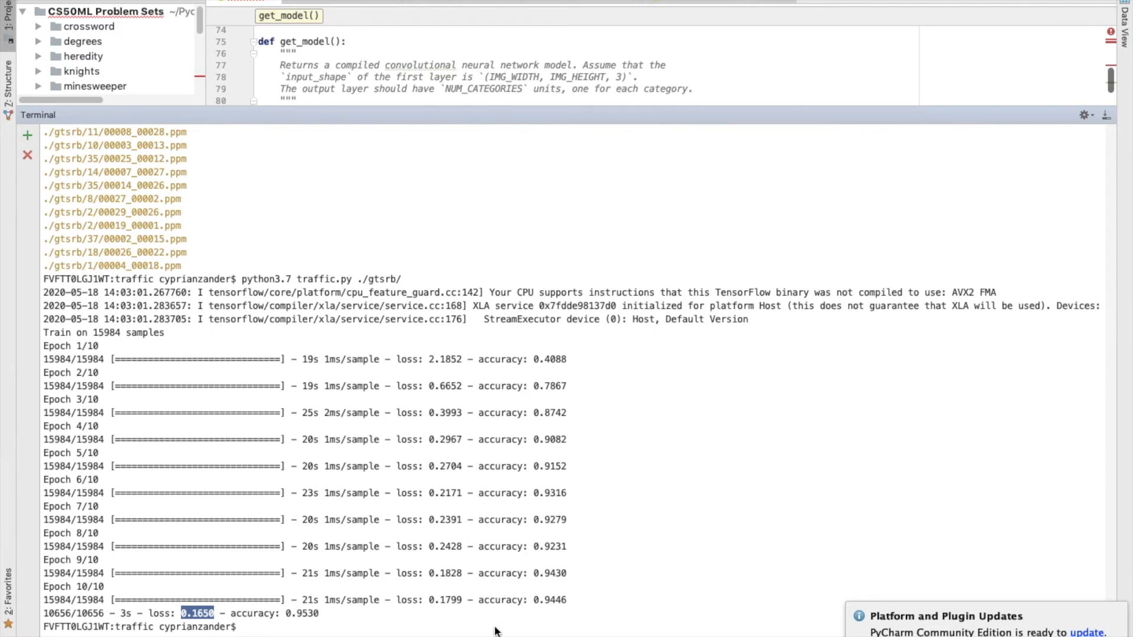
- Highlight the last epoch's 0.9446 training accuracy in the Terminal
{"action": "double_click", "coordinate": [549, 599]}
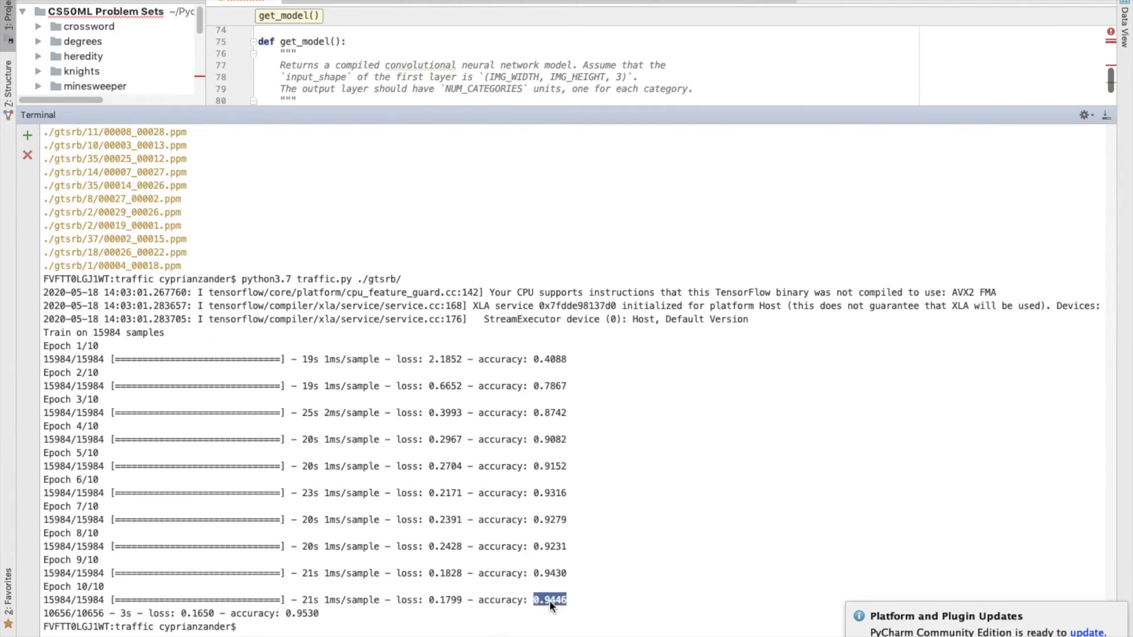
{"action": "mouse_move", "coordinate": [578, 630]}
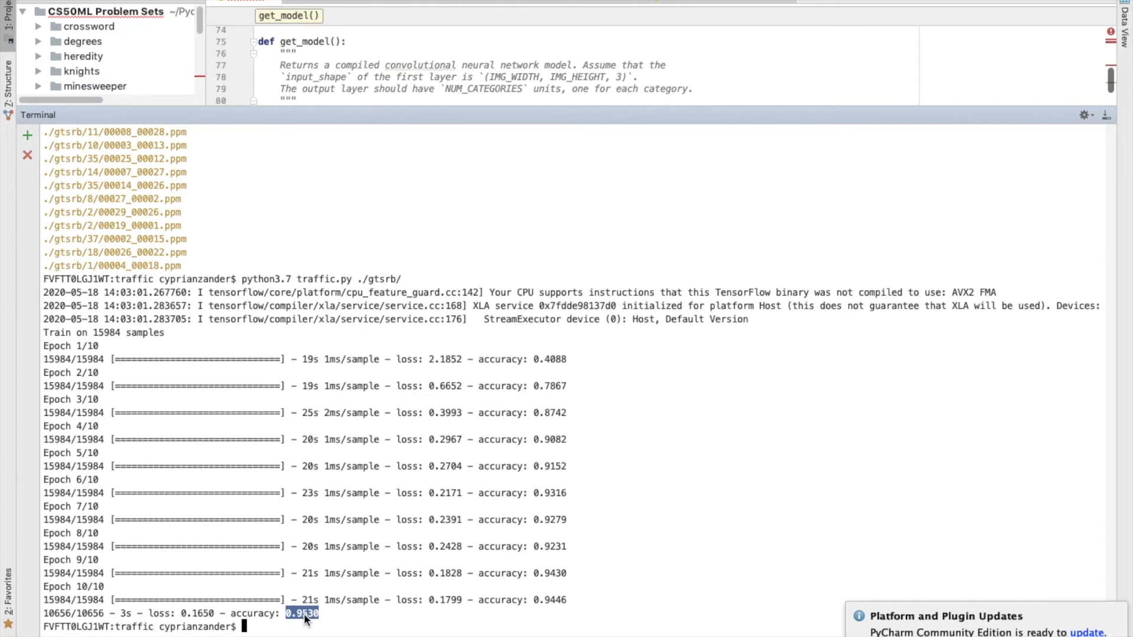
{"action": "mouse_move", "coordinate": [349, 107]}
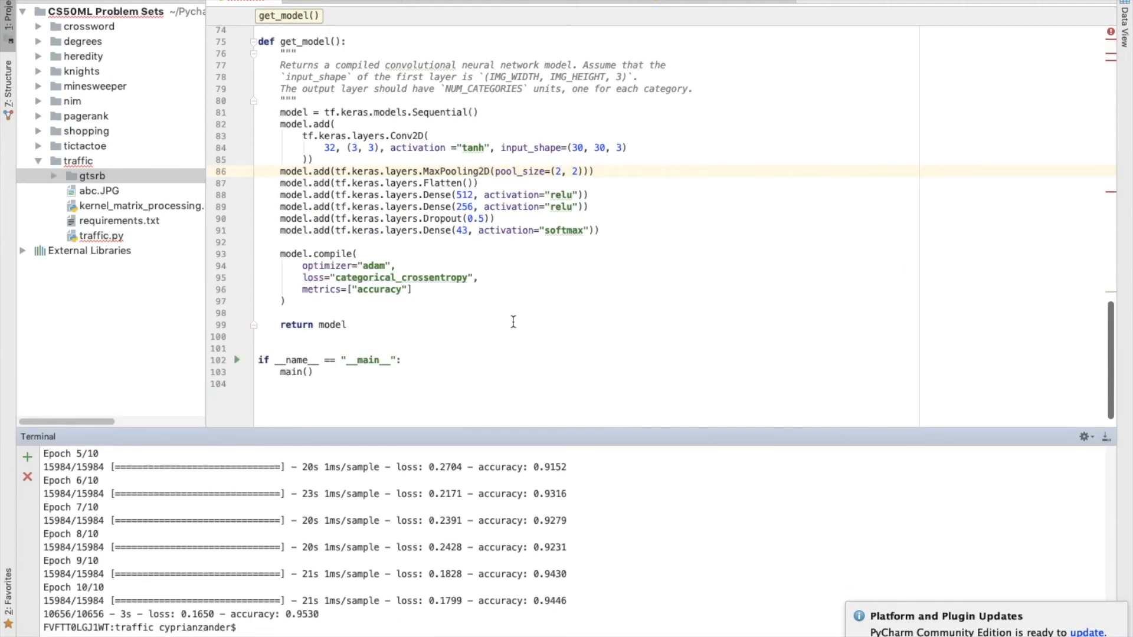
{"action": "mouse_move", "coordinate": [354, 136]}
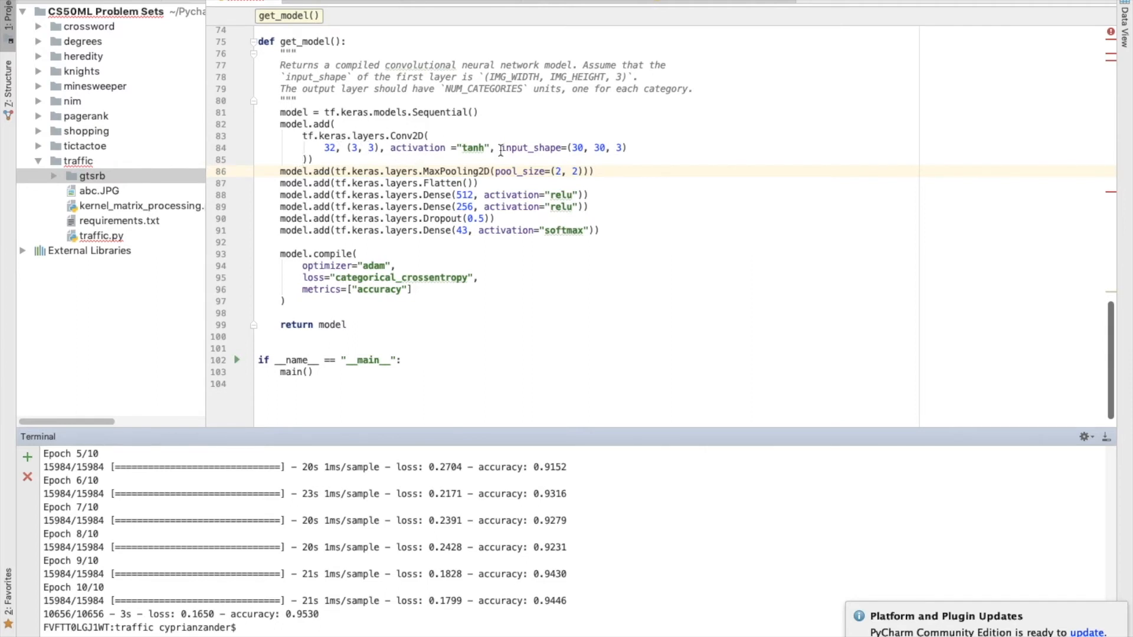
- Inspect input_shape and the 512-unit Dense layer, then expand the gtsrb folder
{"action": "double_click", "coordinate": [538, 148]}
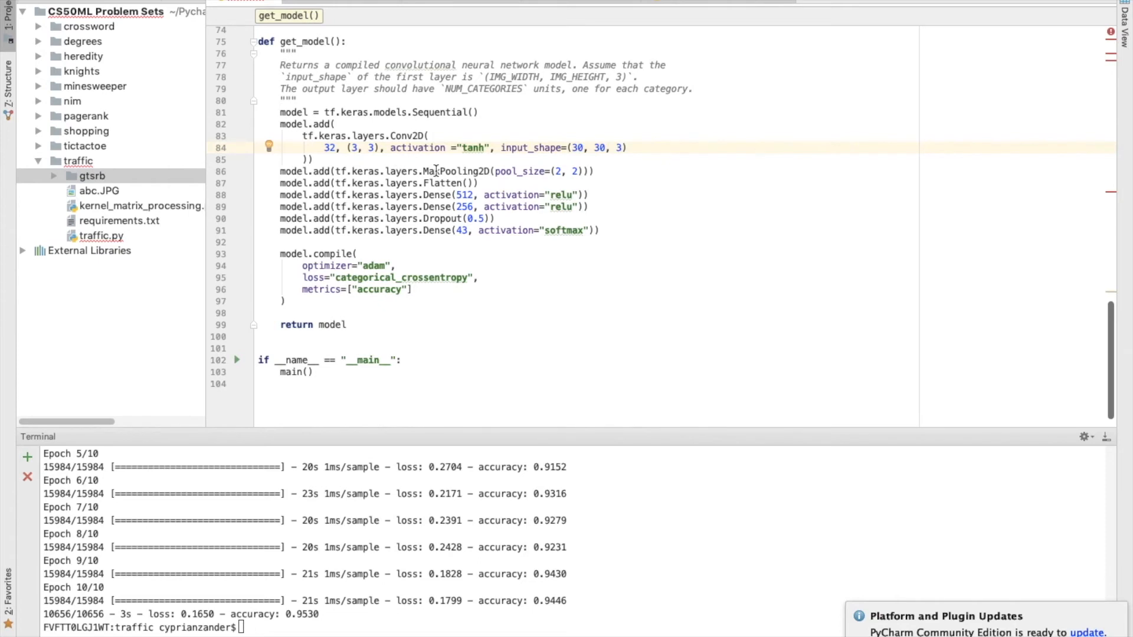
{"action": "mouse_move", "coordinate": [455, 194]}
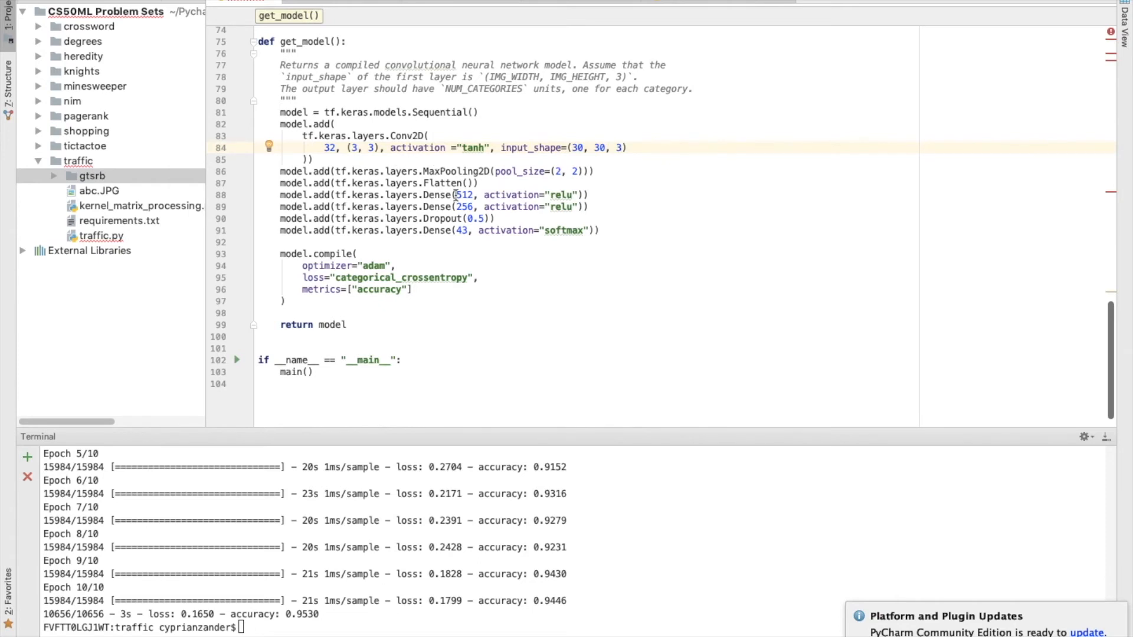
{"action": "mouse_move", "coordinate": [444, 218]}
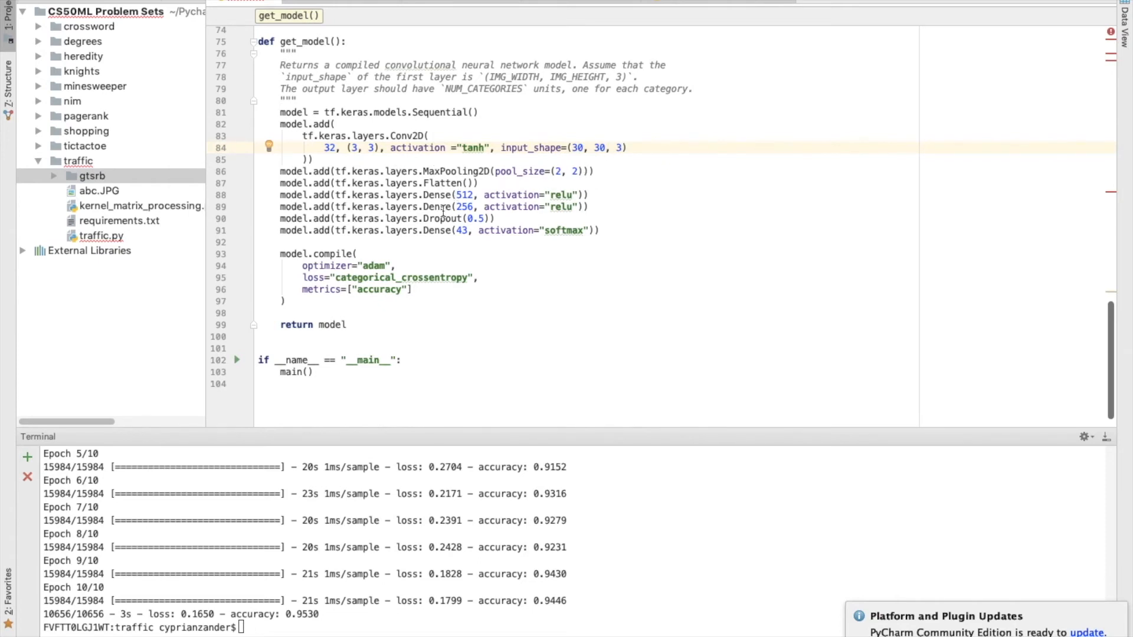
{"action": "left_click", "coordinate": [380, 183]}
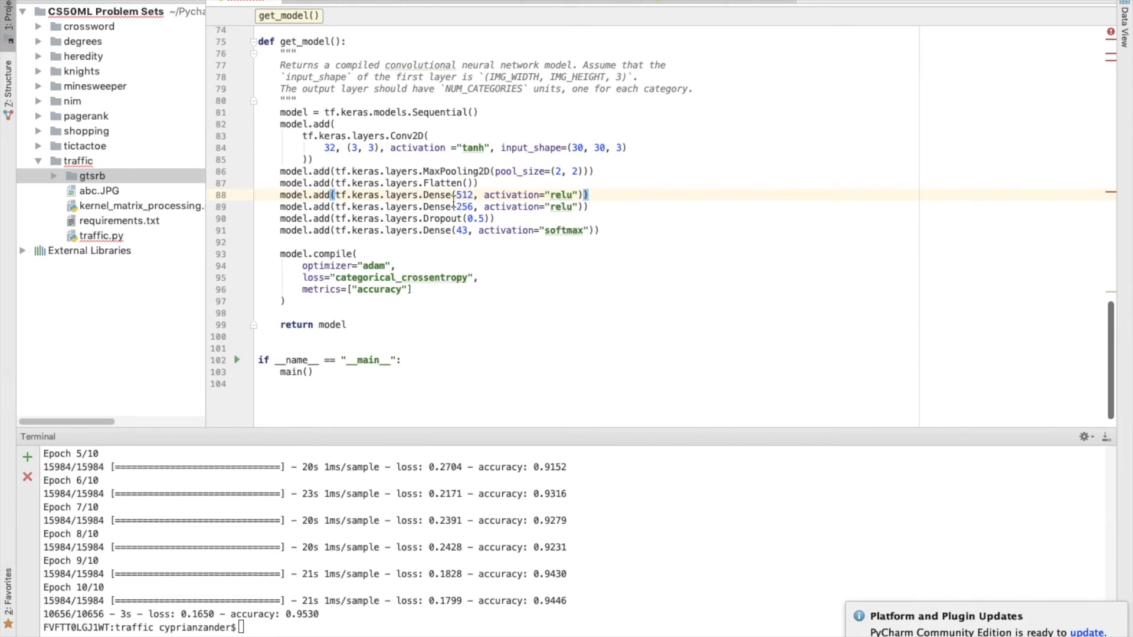
{"action": "mouse_move", "coordinate": [431, 232]}
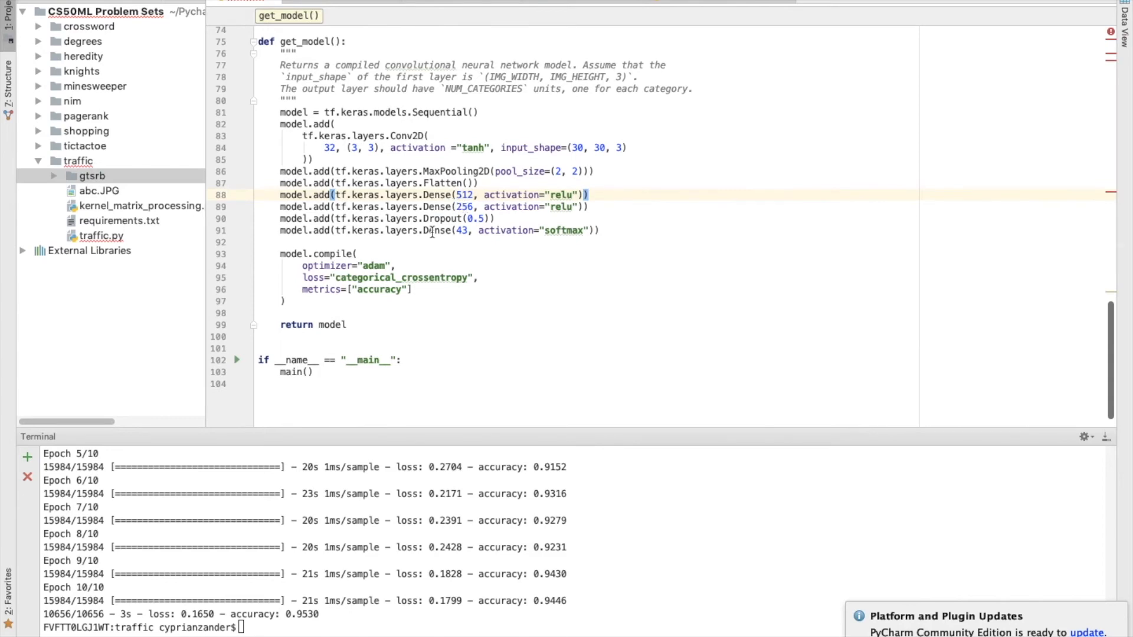
{"action": "double_click", "coordinate": [461, 230]}
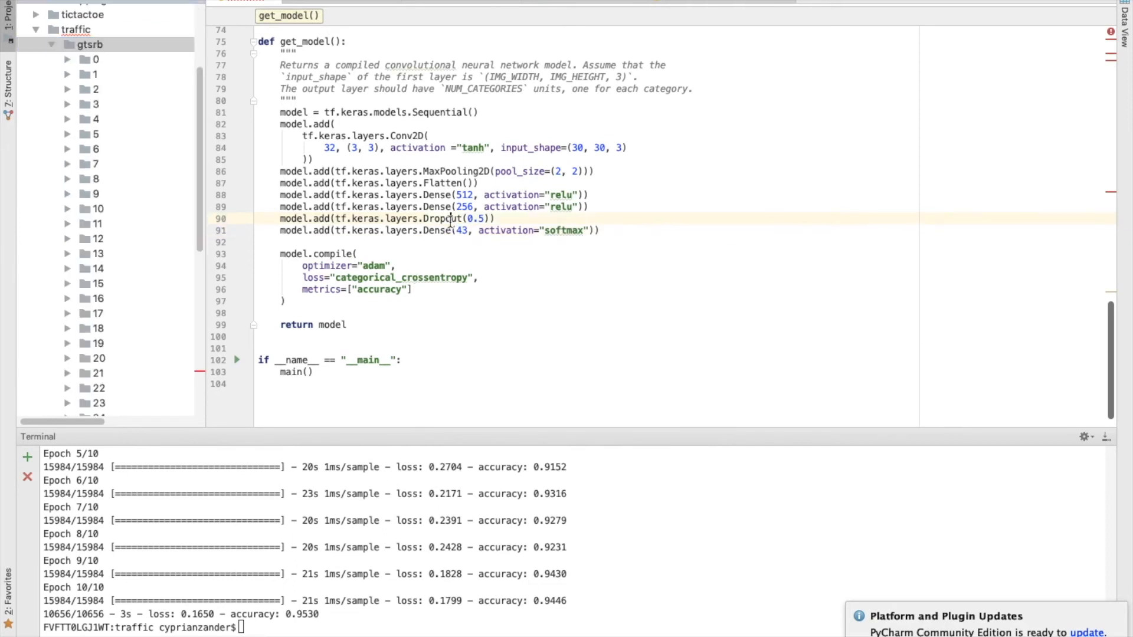
{"action": "double_click", "coordinate": [441, 218]}
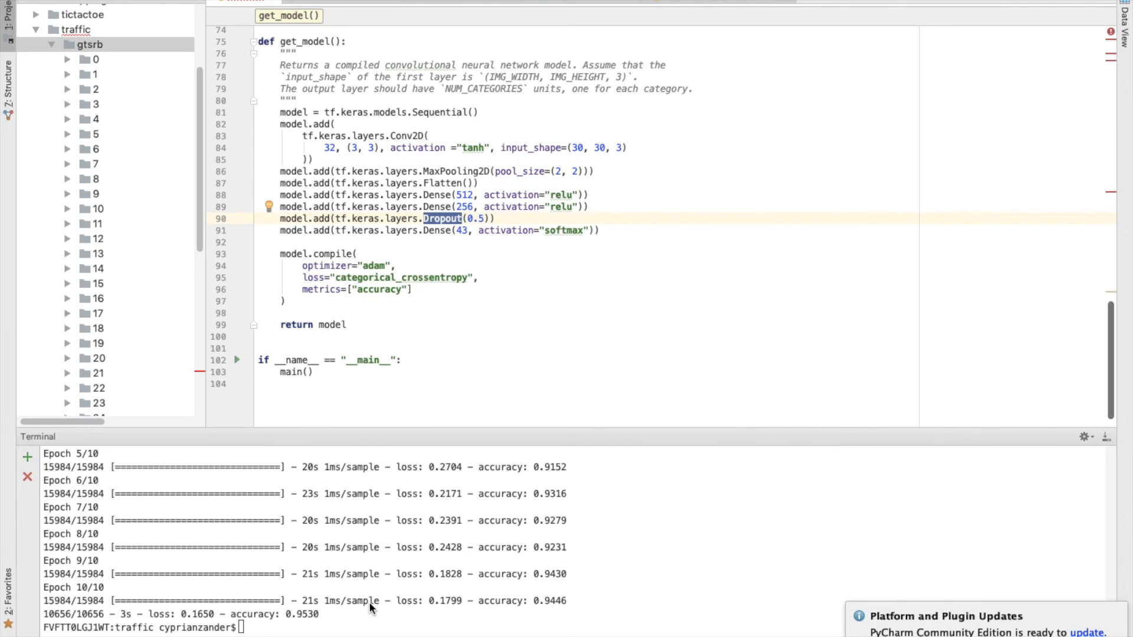
{"action": "double_click", "coordinate": [299, 613]}
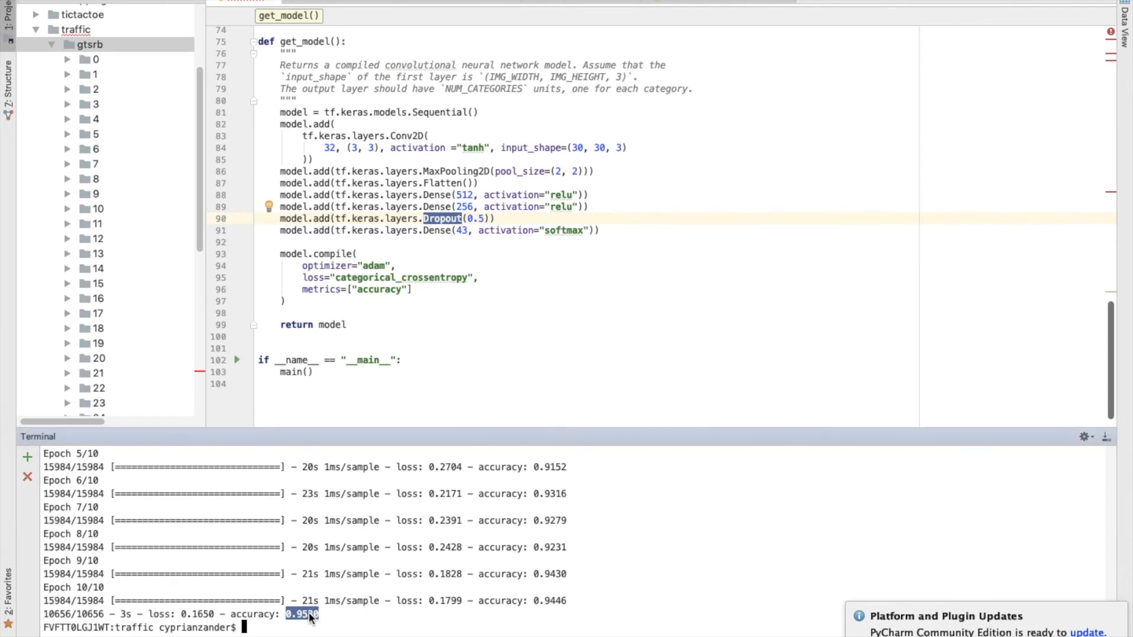
{"action": "mouse_move", "coordinate": [541, 609]}
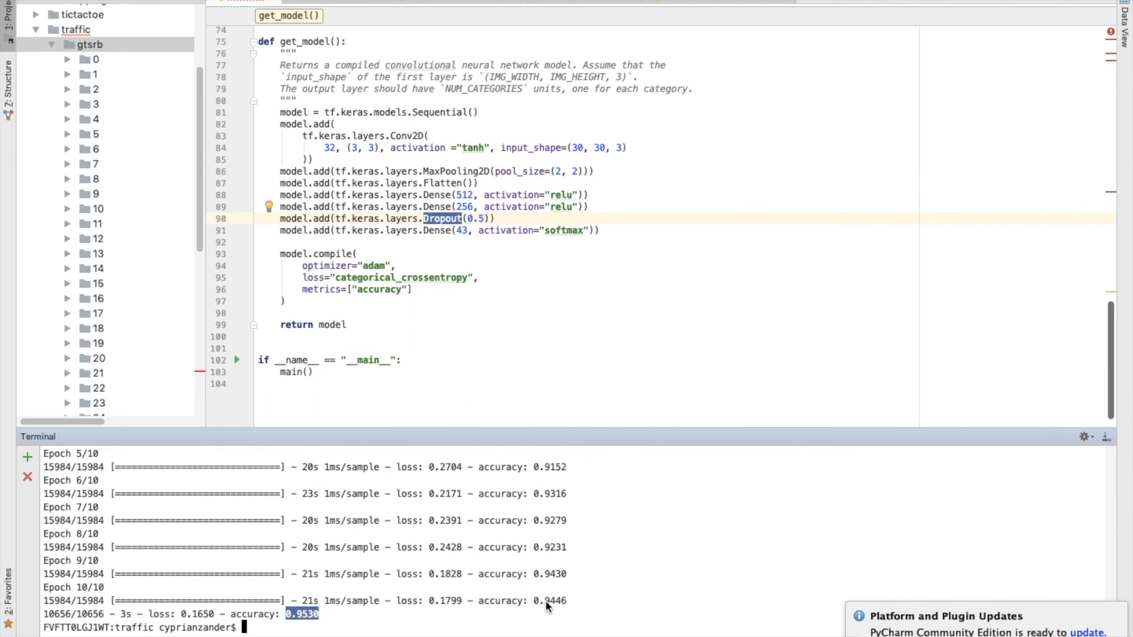
{"action": "mouse_move", "coordinate": [417, 297]}
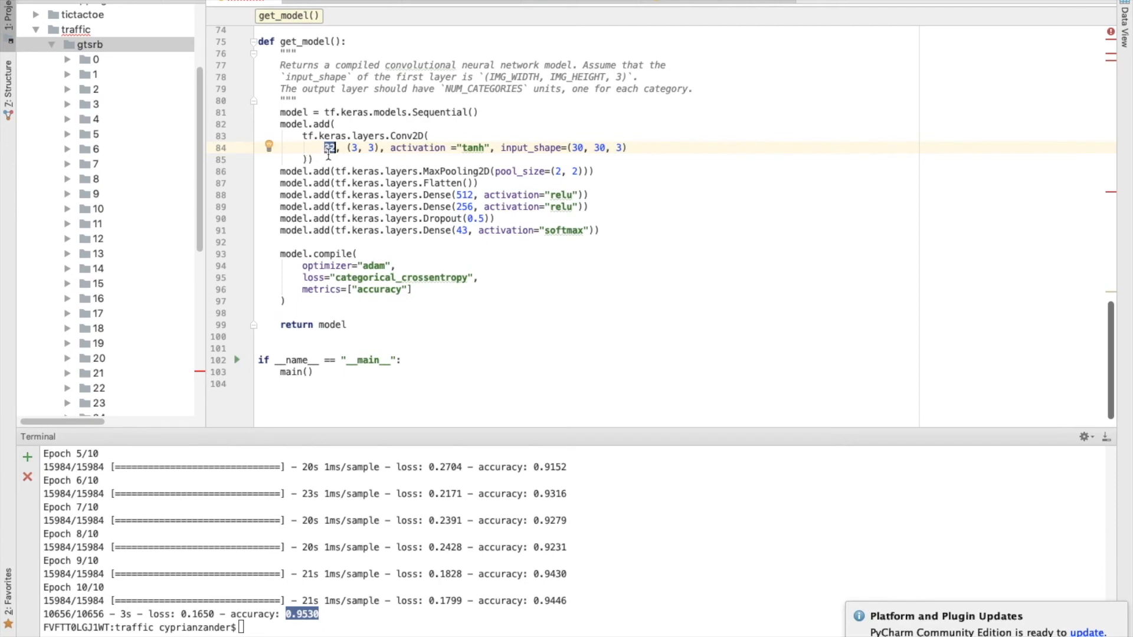
{"action": "mouse_move", "coordinate": [334, 609]}
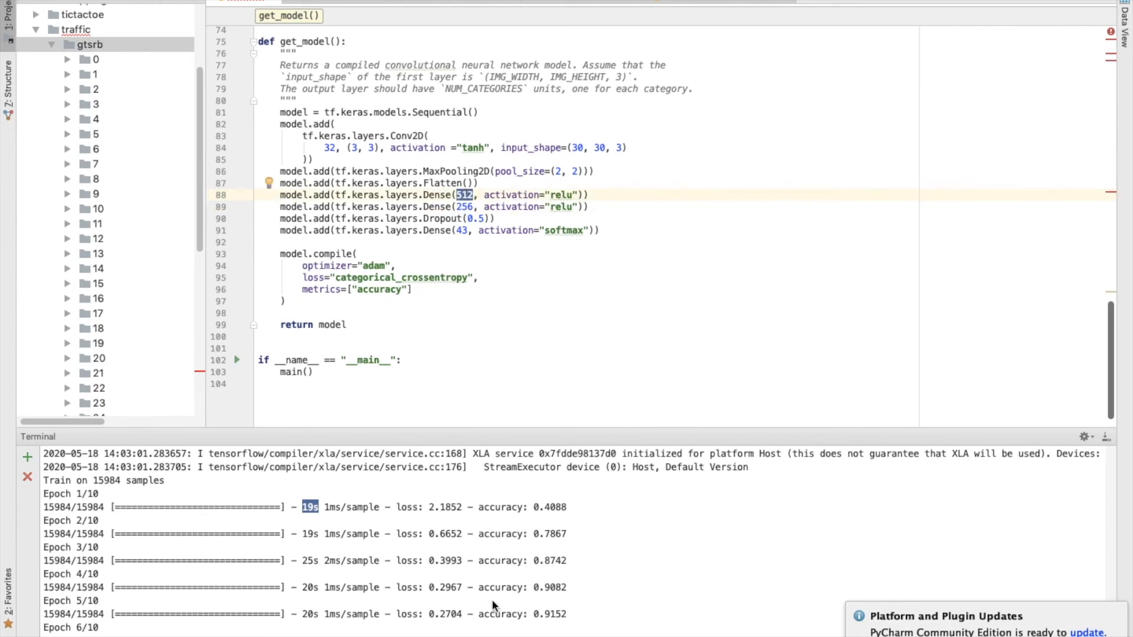
{"action": "scroll", "scroll_direction": "down", "scroll_amount": 3}
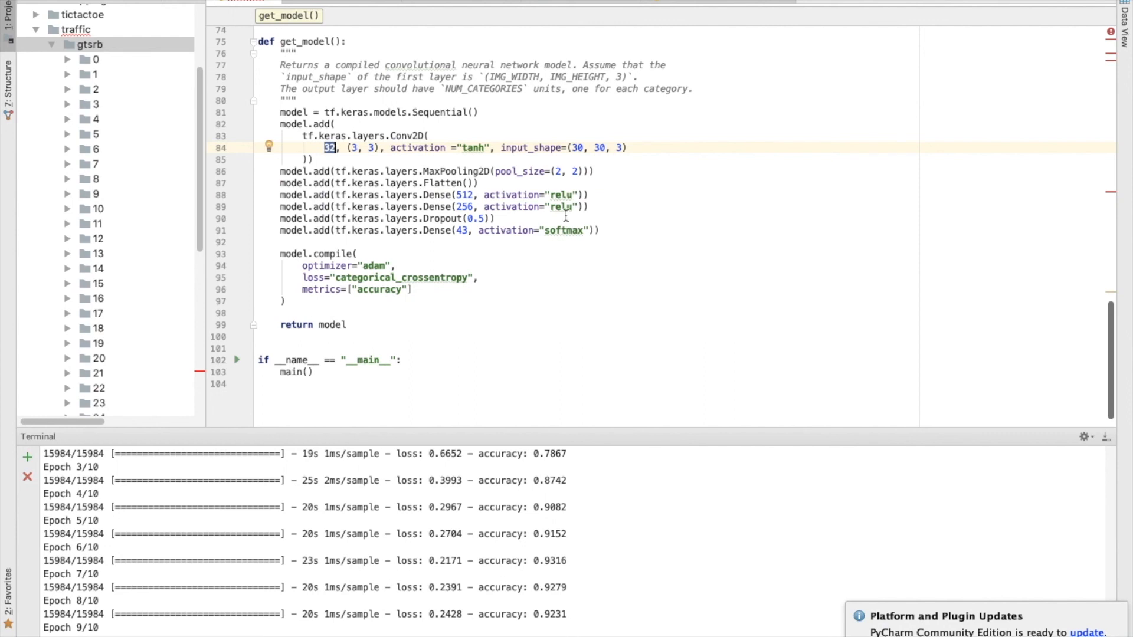
{"action": "mouse_move", "coordinate": [557, 194]}
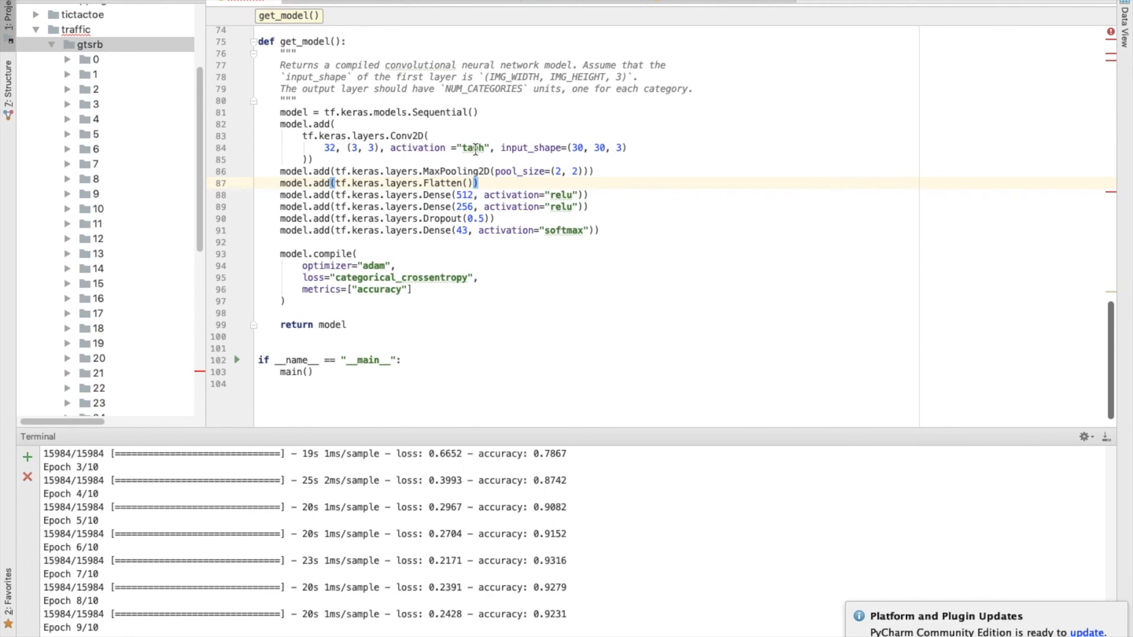
{"action": "mouse_move", "coordinate": [473, 147]}
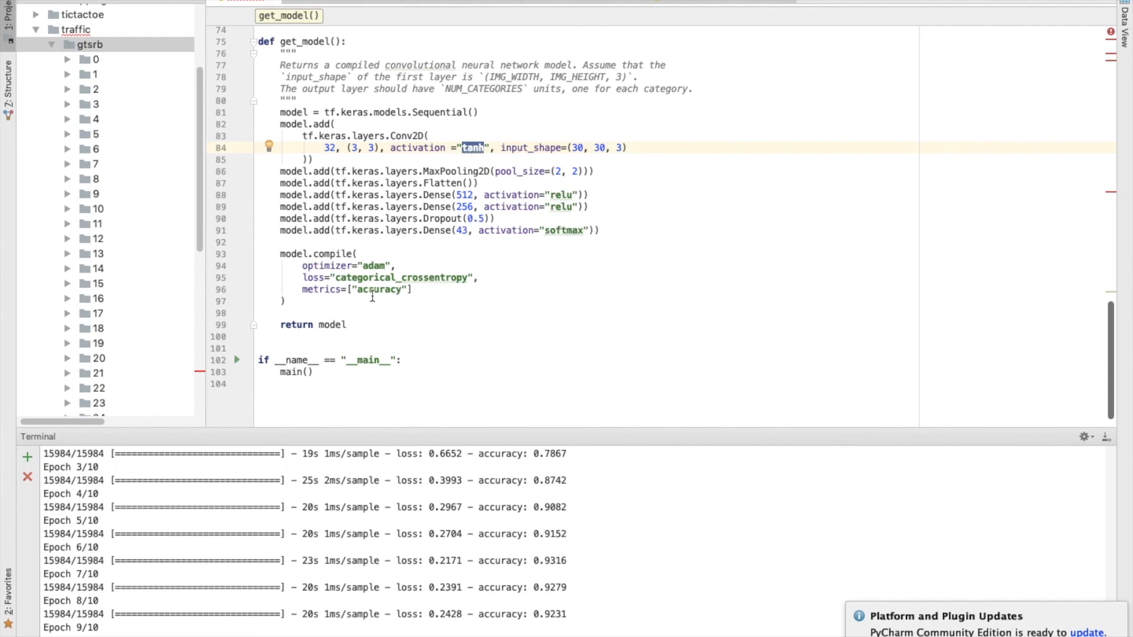
{"action": "double_click", "coordinate": [379, 289]}
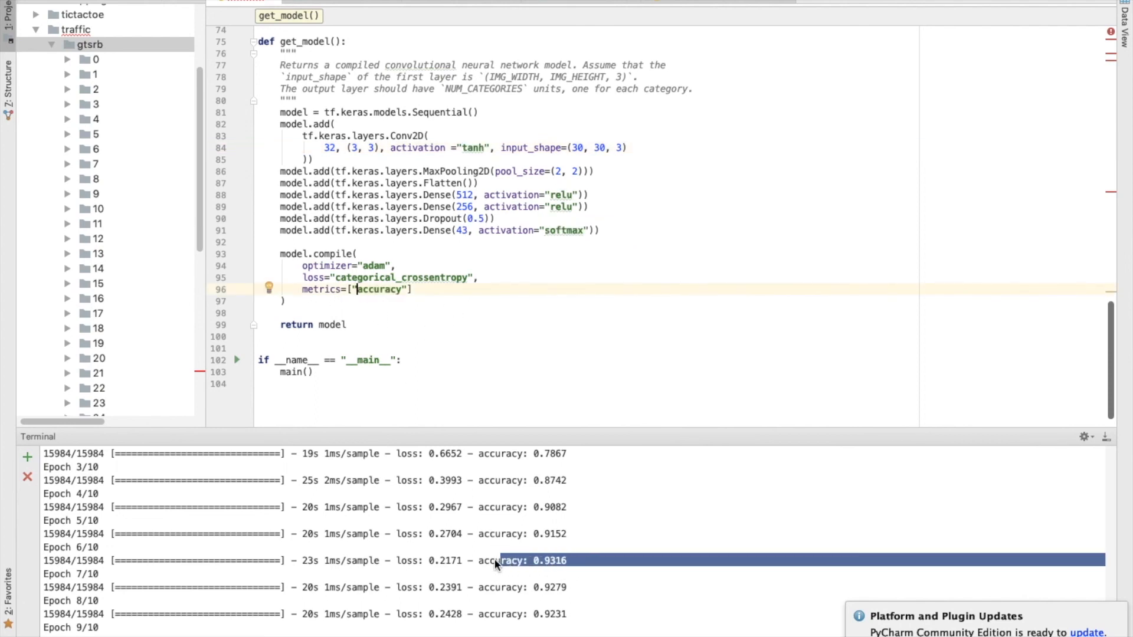
{"action": "left_click", "coordinate": [302, 384]}
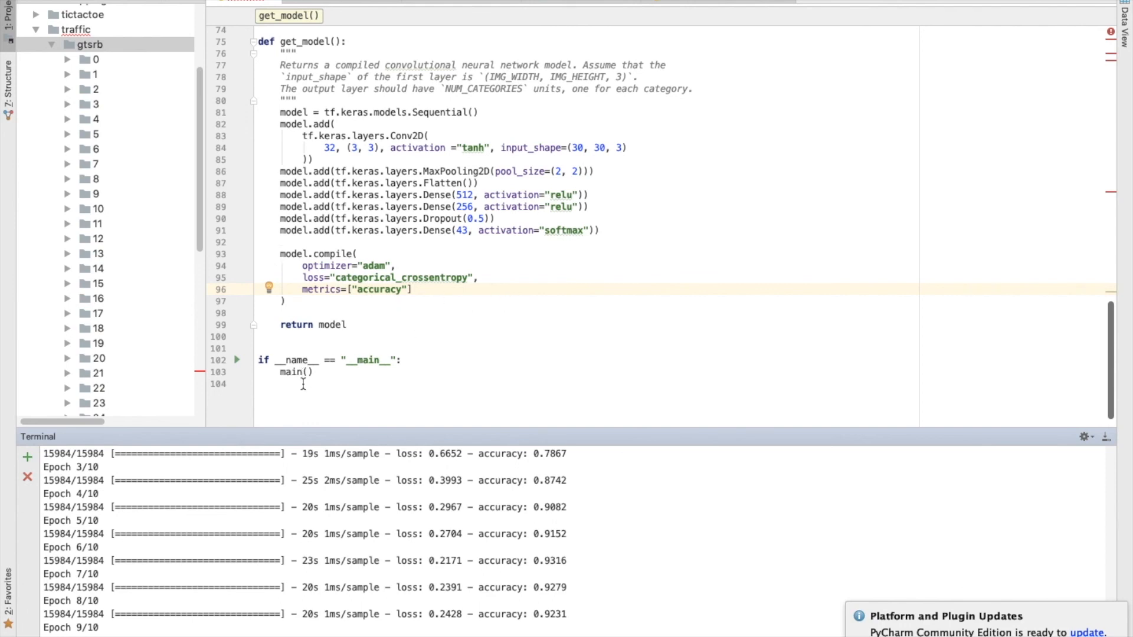
{"action": "mouse_move", "coordinate": [373, 388]}
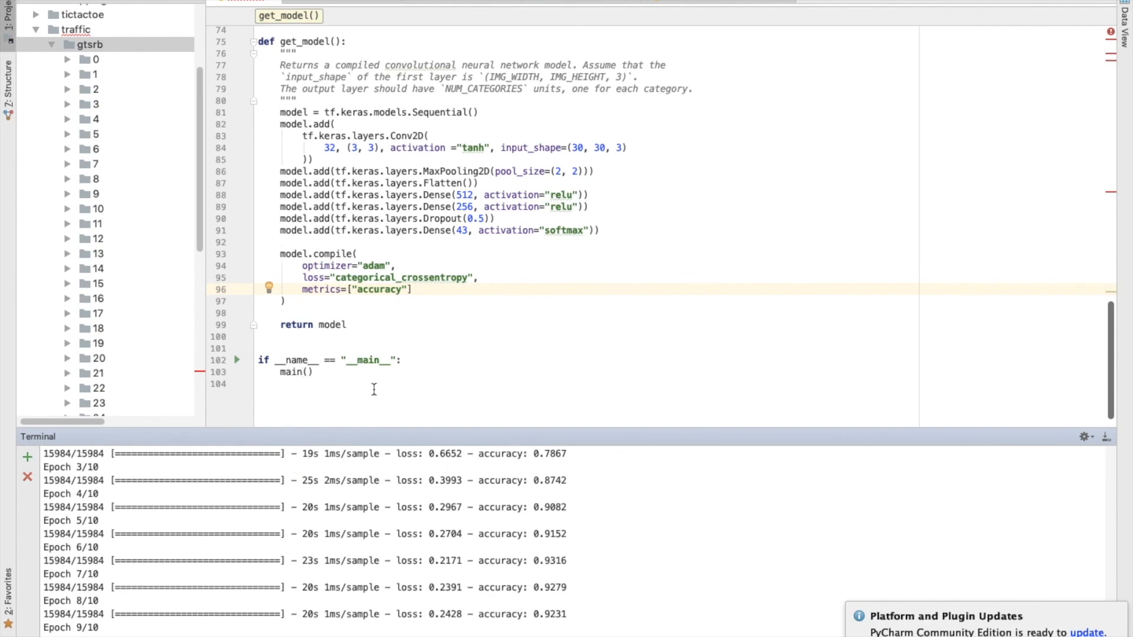
{"action": "mouse_move", "coordinate": [362, 433]}
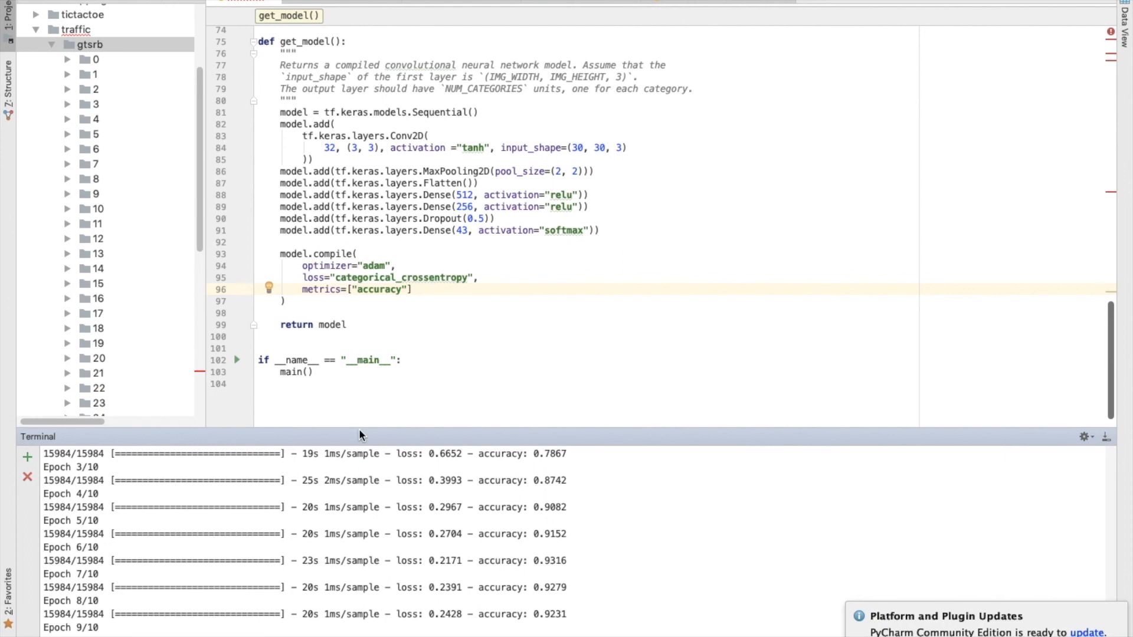
{"action": "scroll", "scroll_direction": "up", "scroll_amount": 3}
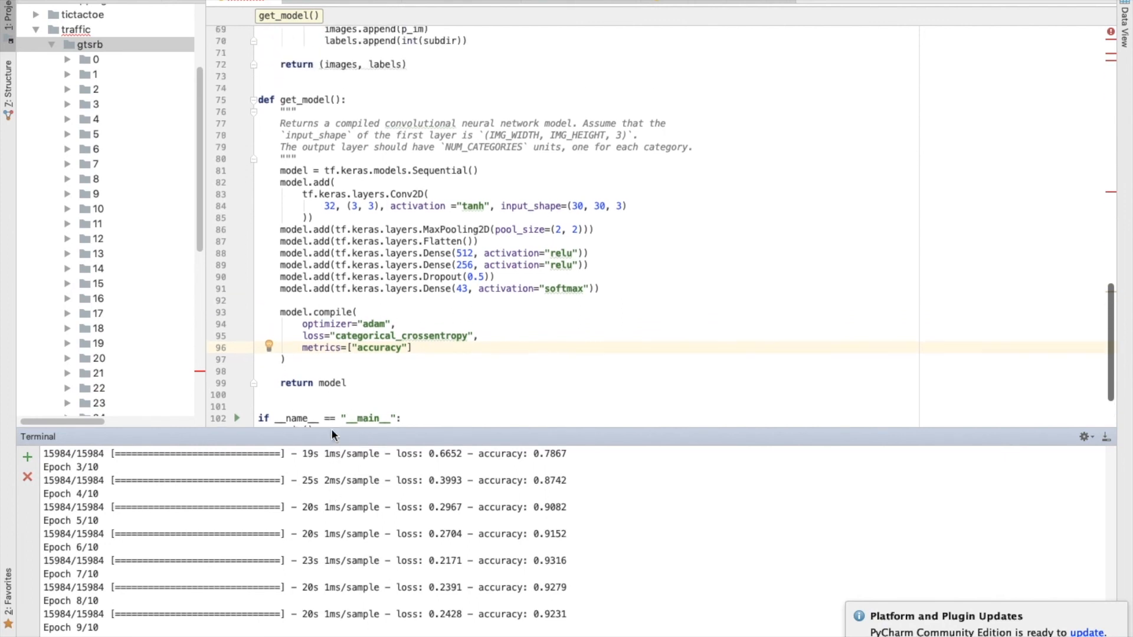